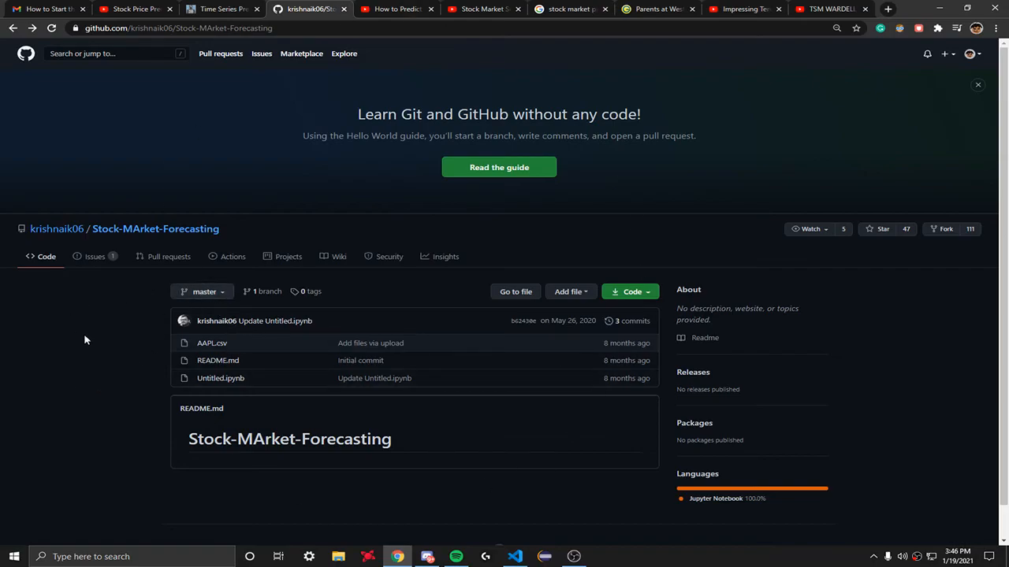
mouse_move(211, 343)
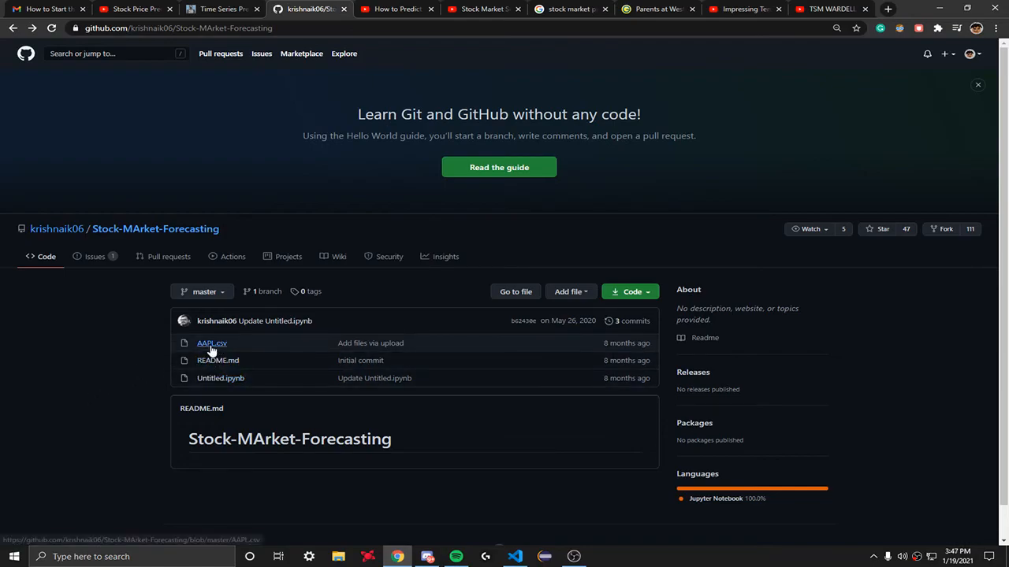
mouse_move(217, 353)
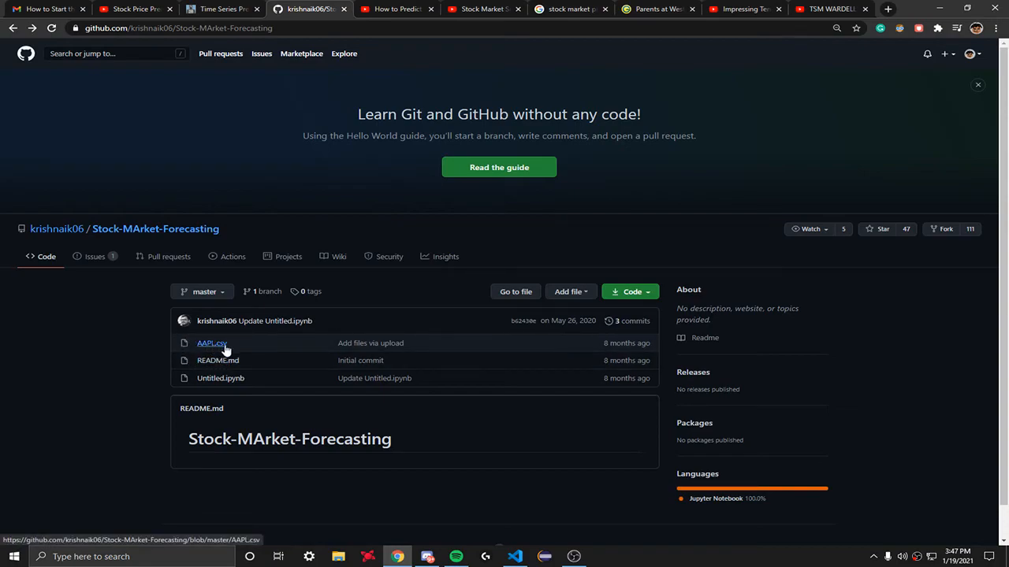
- Open AAPL.csv from the Stock-MArket-Forecasting repository file list
left_click(207, 343)
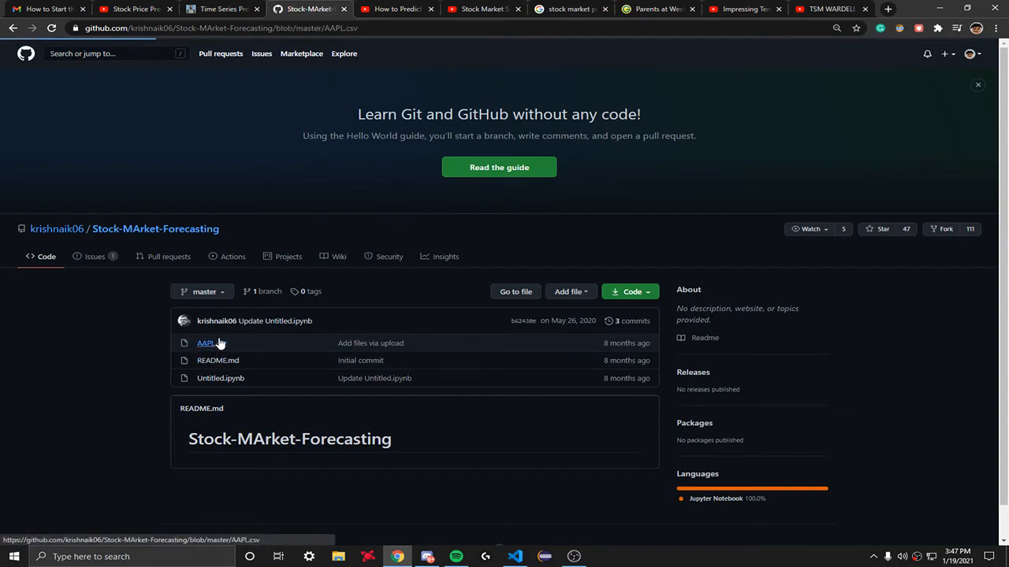
left_click(205, 343)
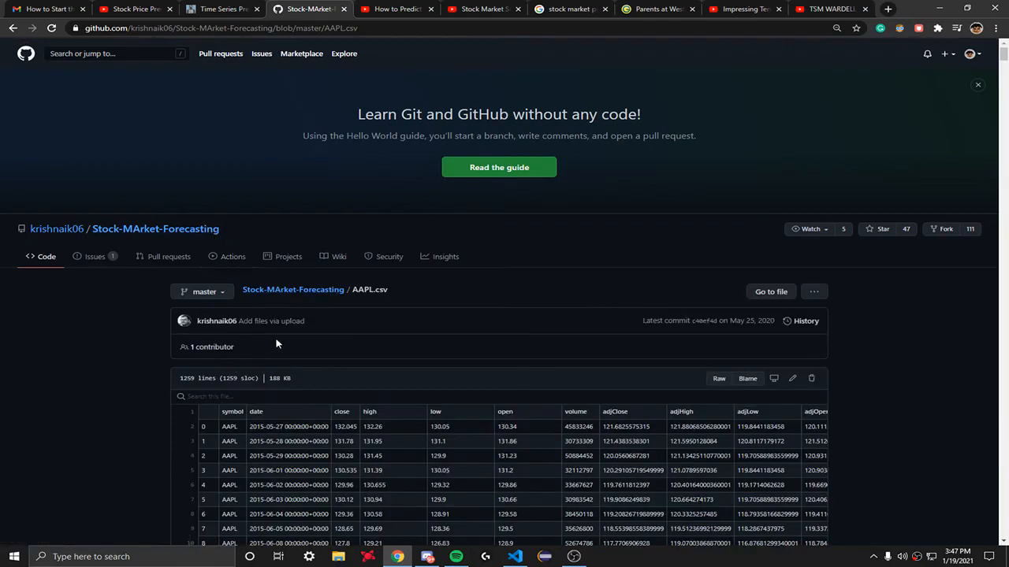
scroll("down", 3)
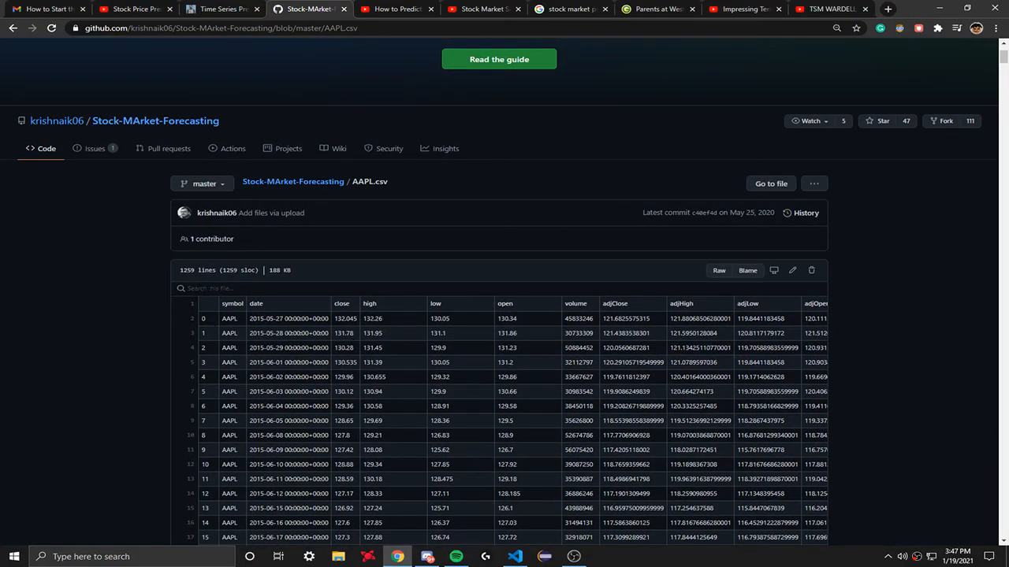
scroll("down", 3)
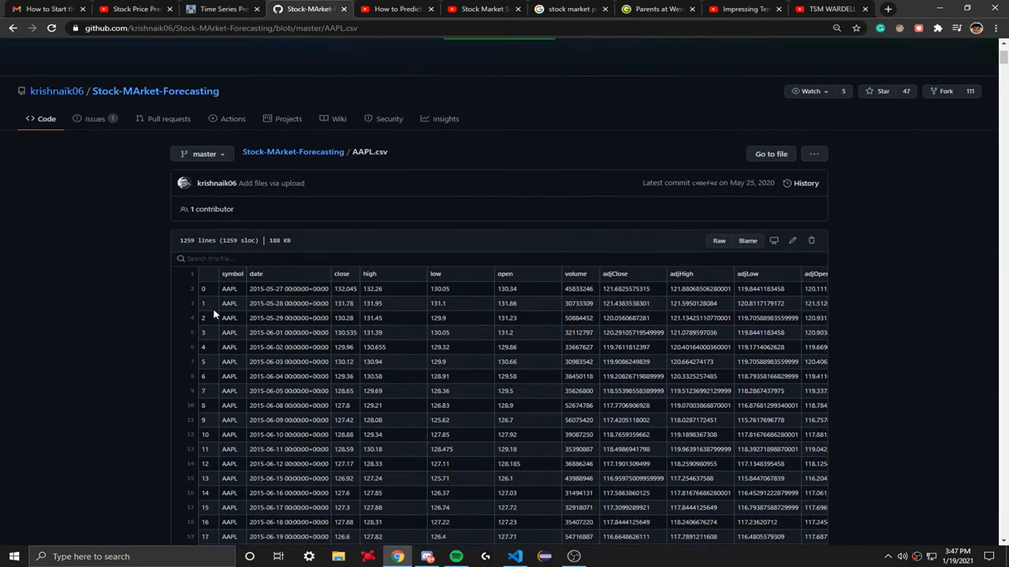
scroll("down", 3)
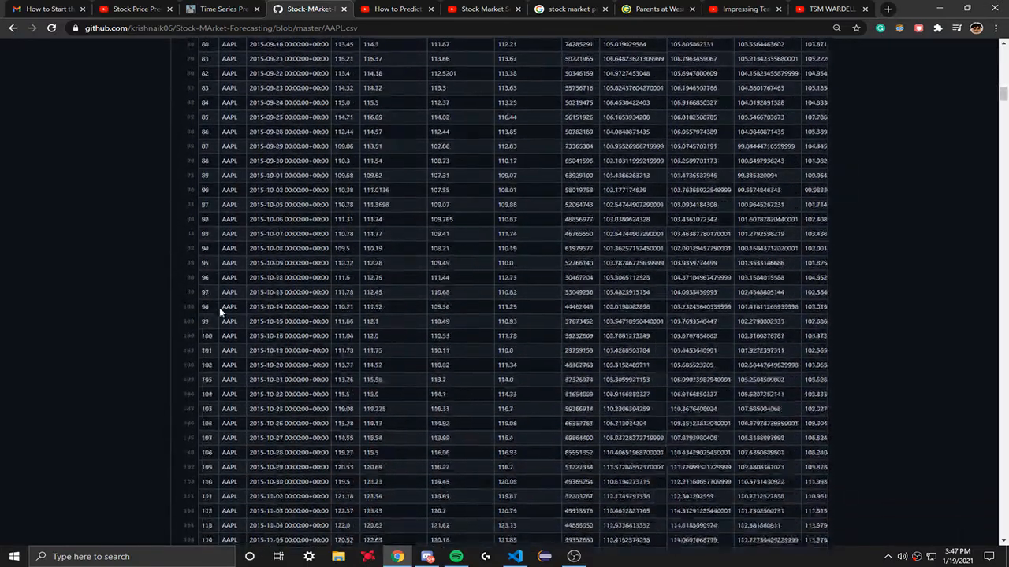
scroll("down", 3)
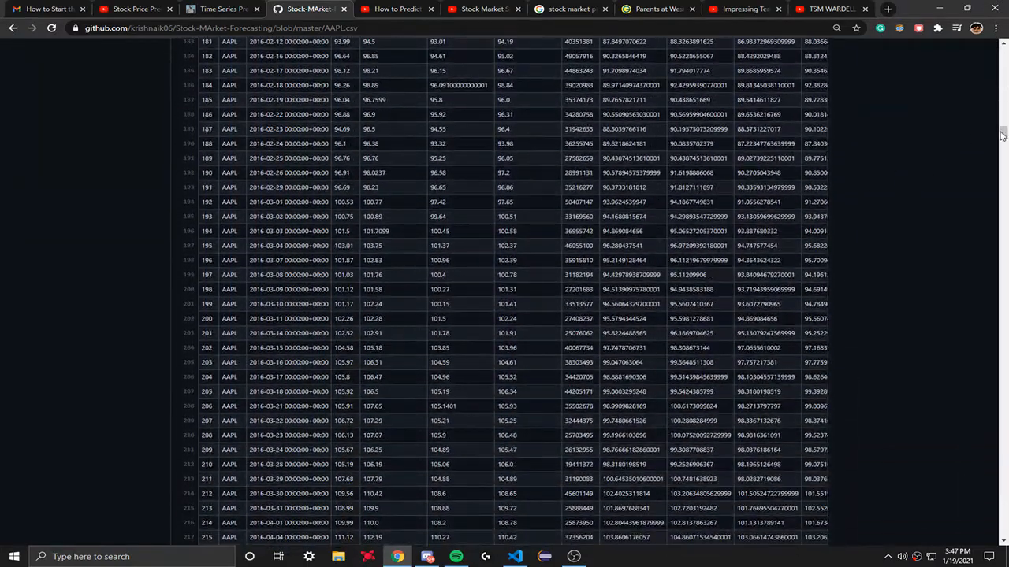
scroll("down", 3)
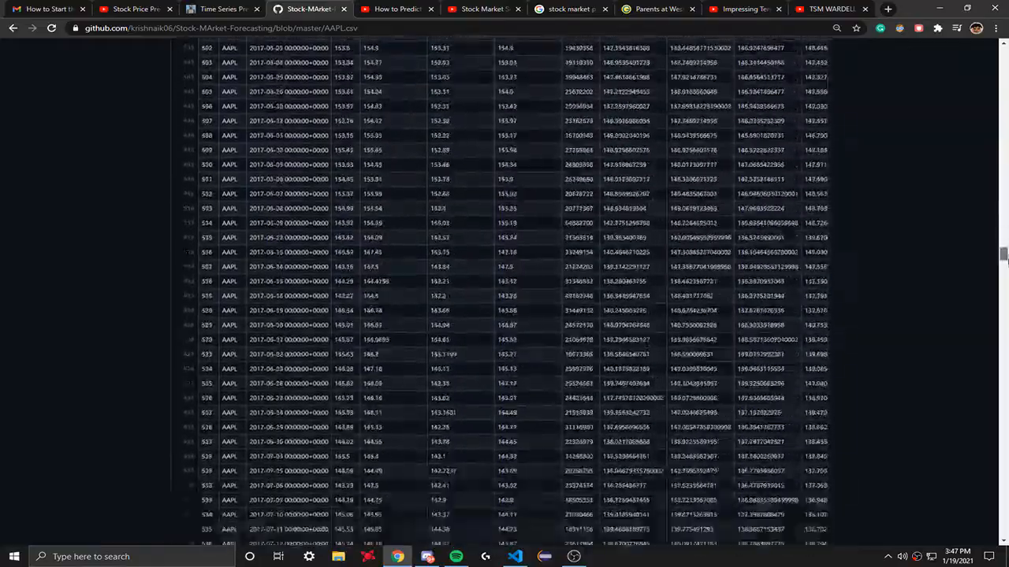
scroll("down", 3)
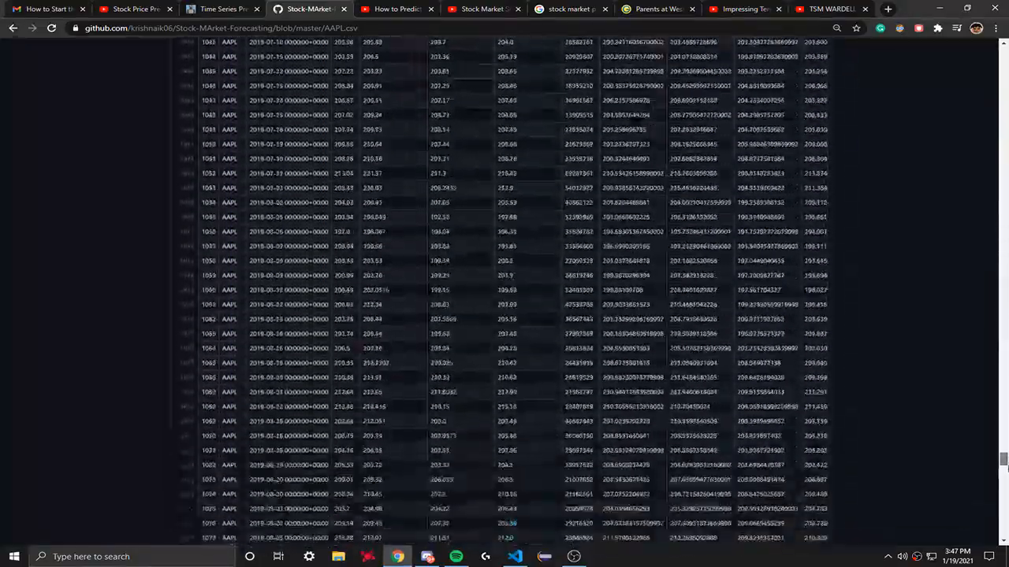
scroll("down", 3)
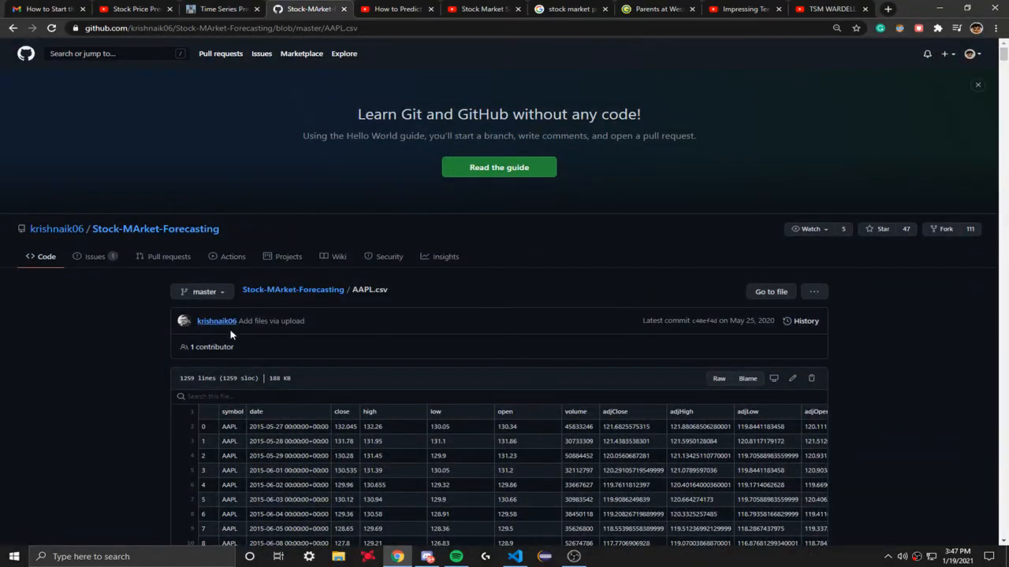
mouse_move(376, 426)
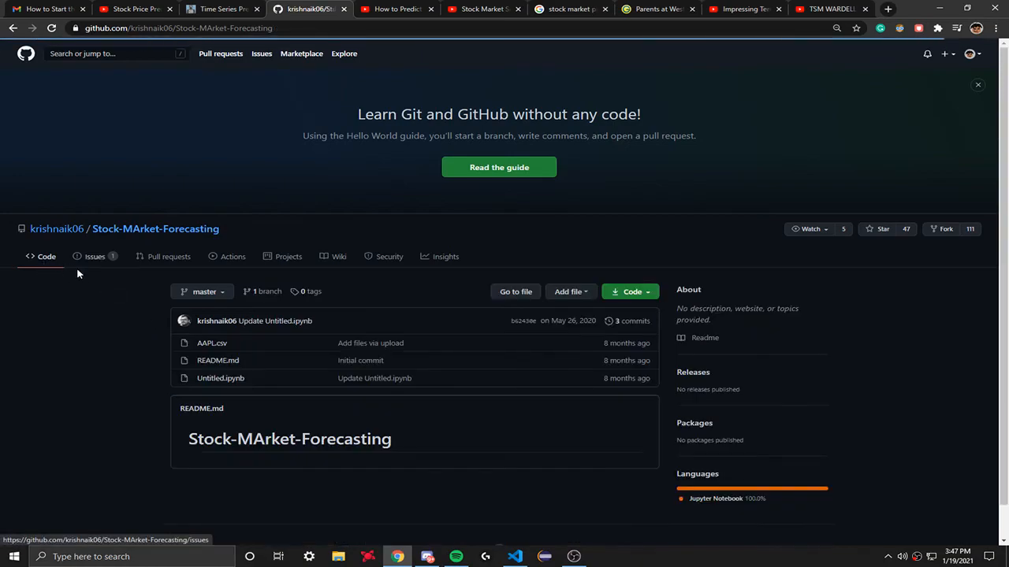
- Check AAPL.csv's link options, then reopen the AAPL.csv file page
right_click(211, 343)
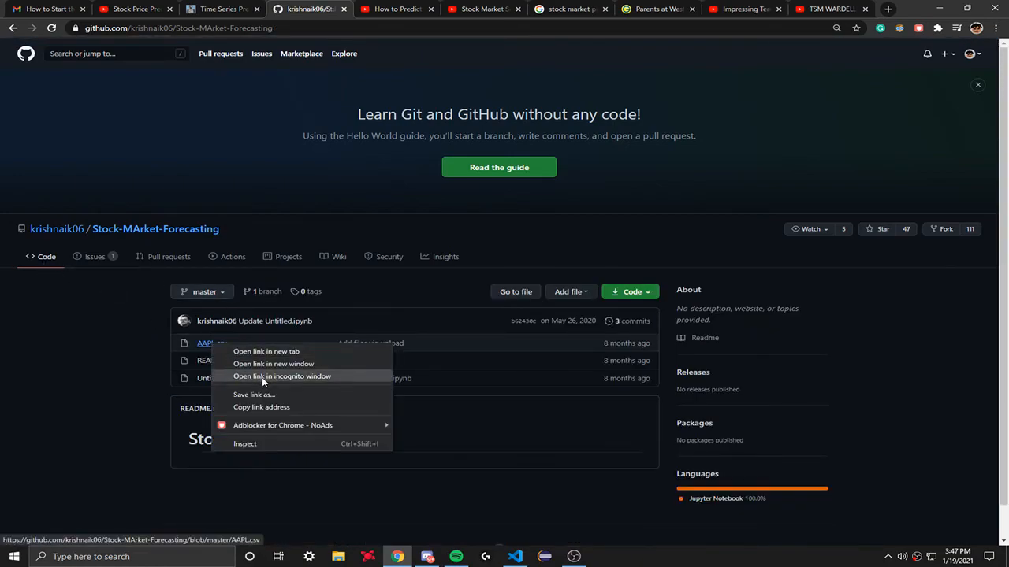
mouse_move(288, 408)
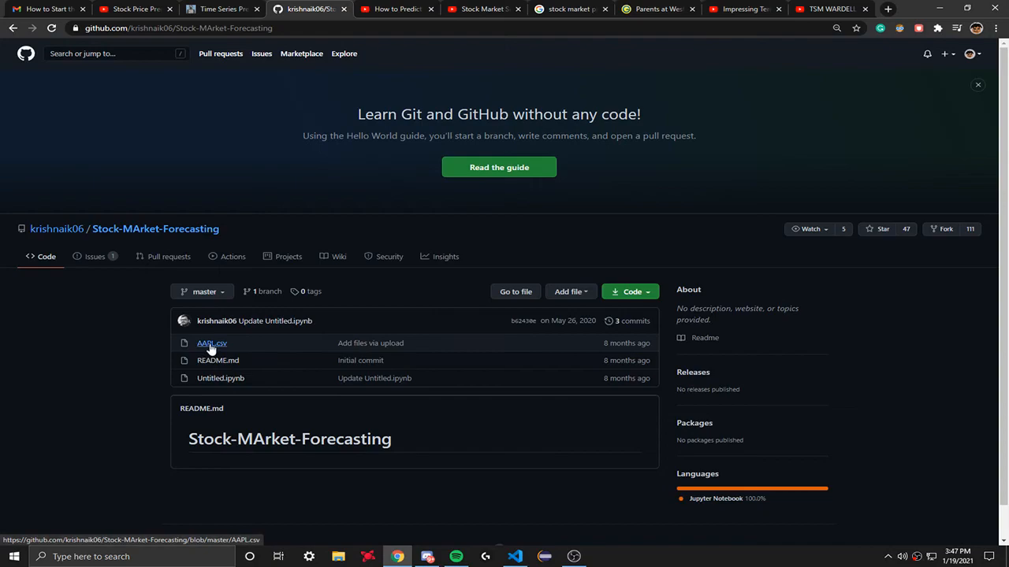
mouse_move(130, 360)
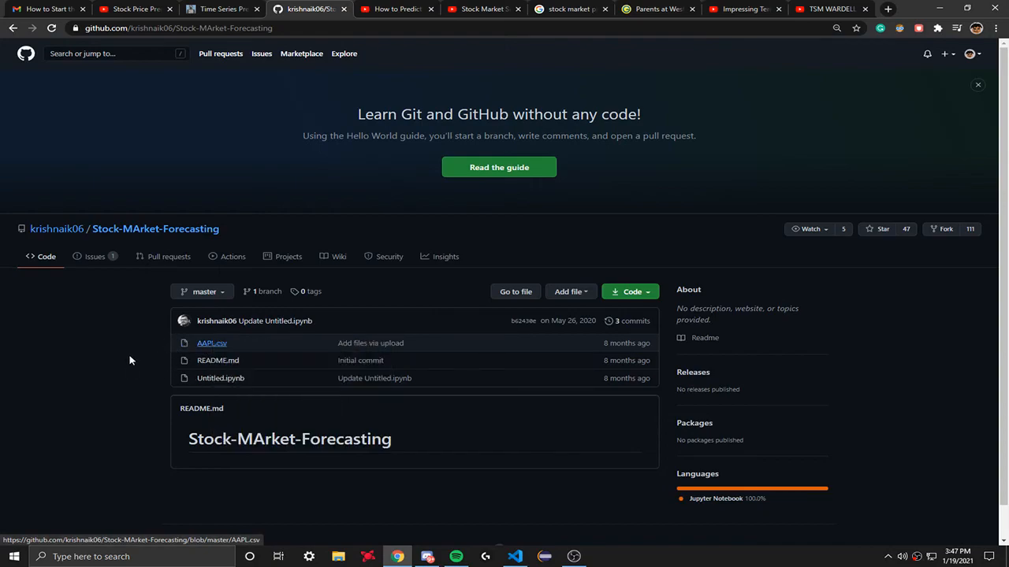
mouse_move(212, 343)
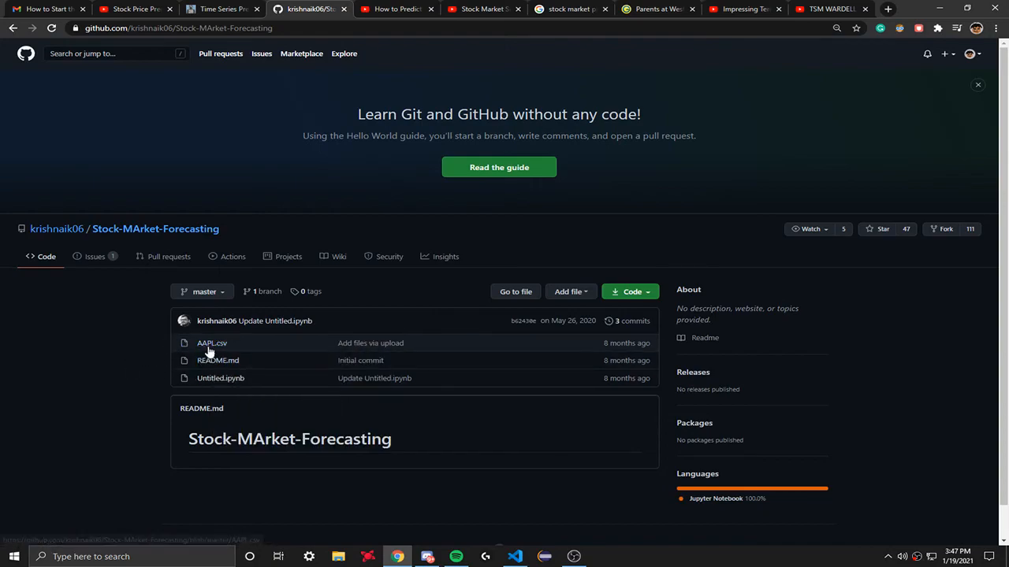
left_click(211, 343)
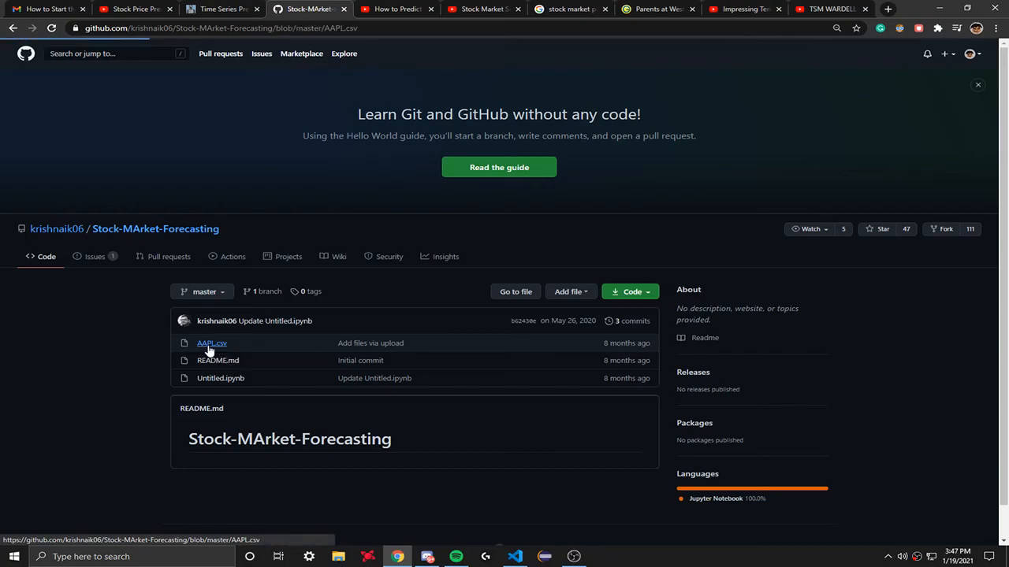
- Show AAPL.csv as plain comma-separated raw text via the Raw view
left_click(211, 343)
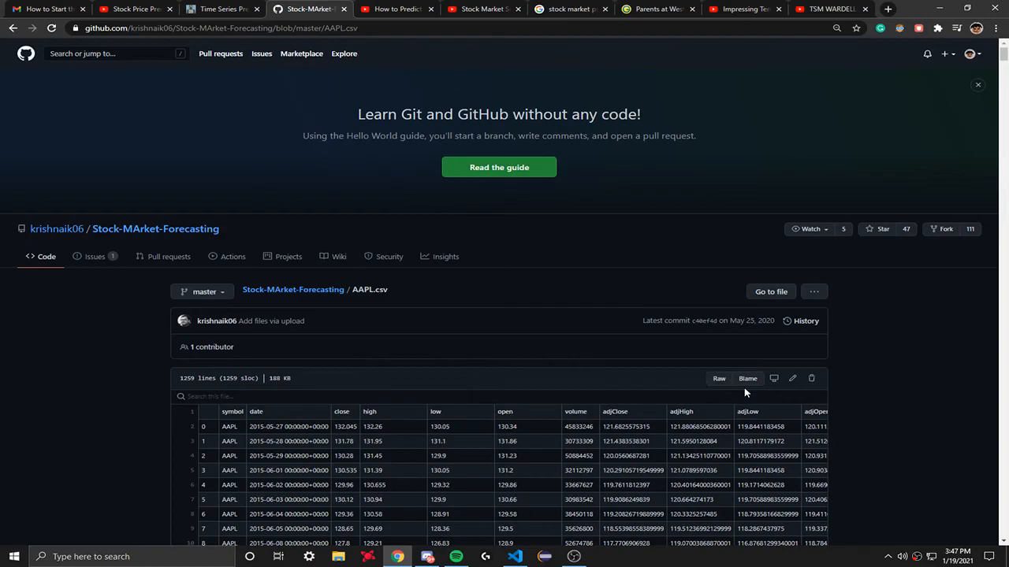
left_click(718, 379)
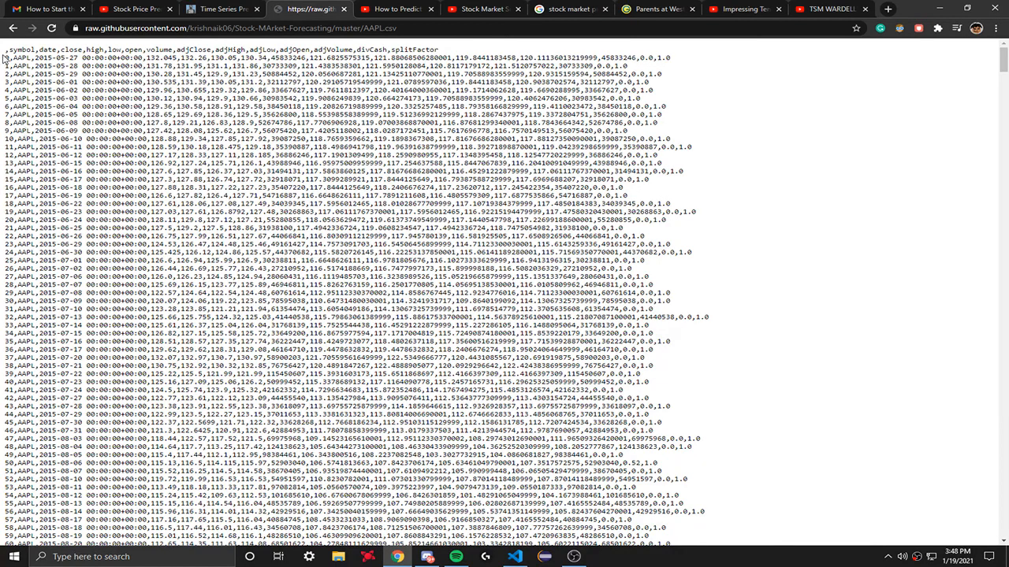
- Scroll through the raw AAPL.csv text before saving it to StockmarketML
scroll("down", 3)
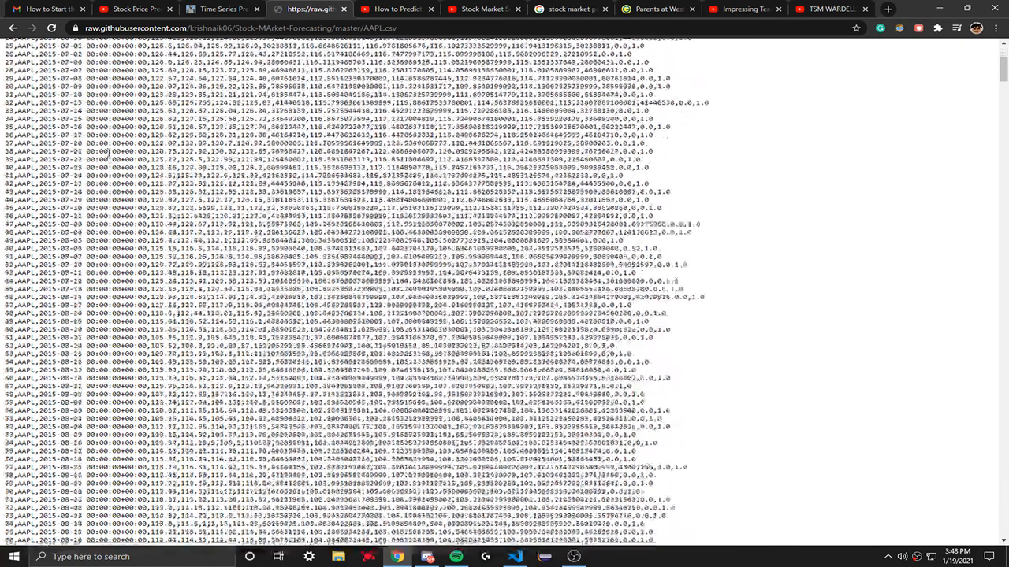
scroll("down", 3)
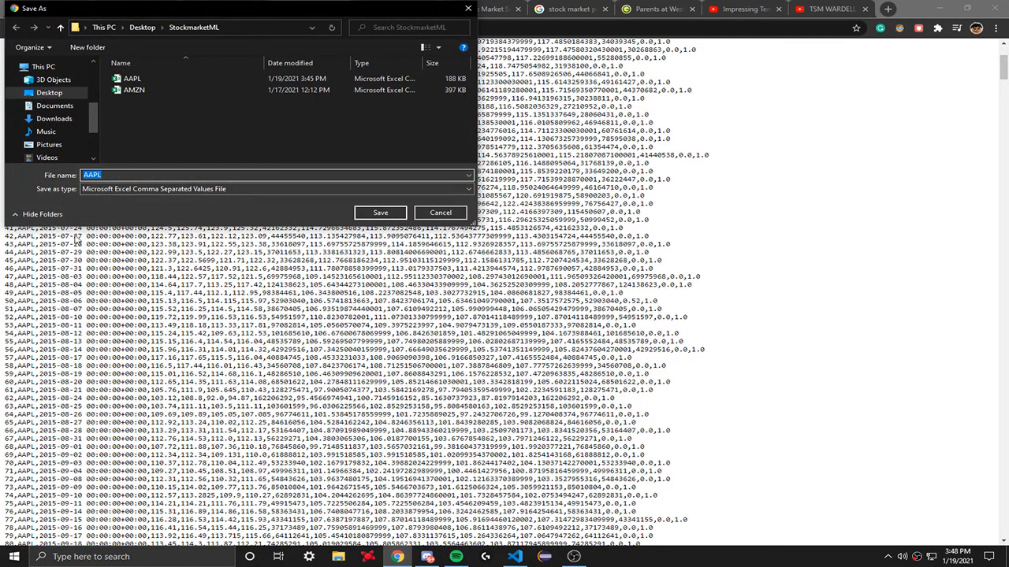
mouse_move(145, 192)
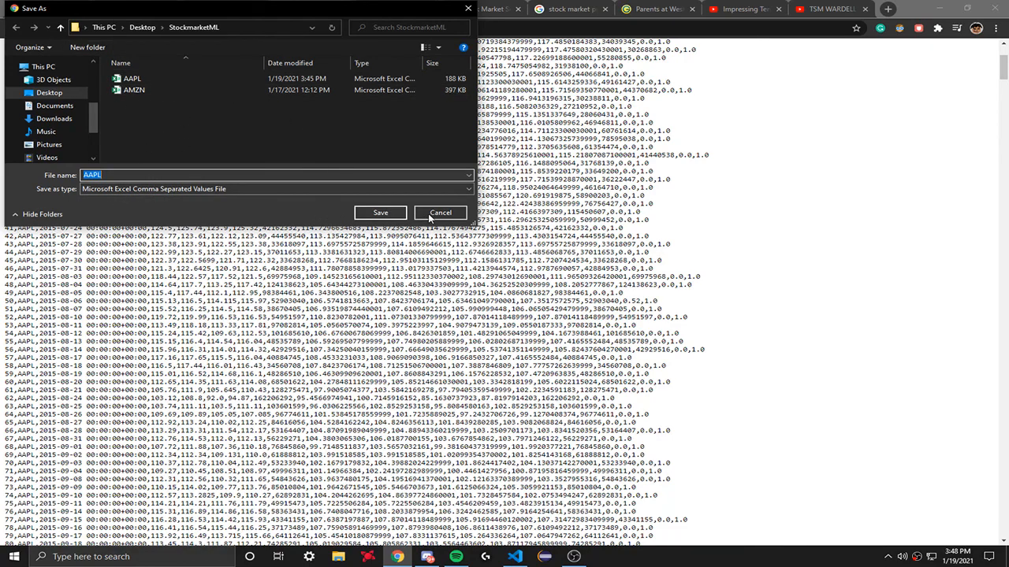
- Cancel the Save As dialog, leaving the raw AAPL.csv text on screen
left_click(441, 213)
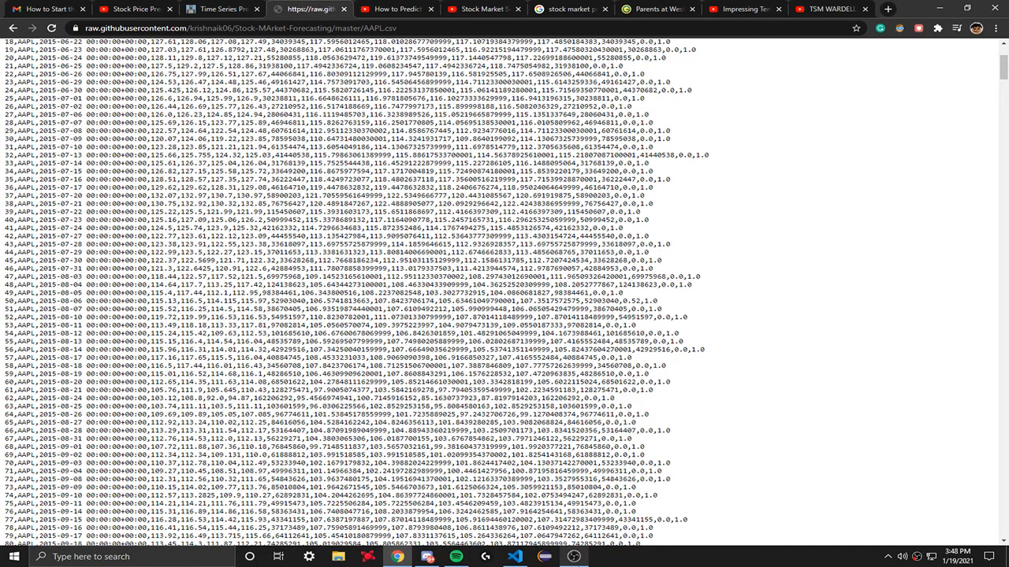